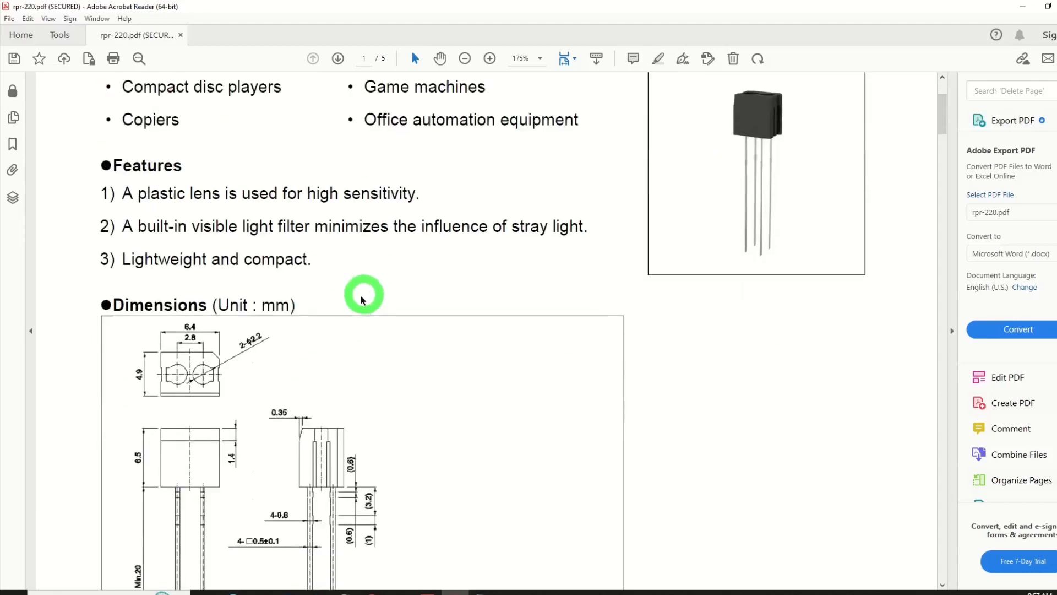
Step: Scroll the RPR-220 datasheet from Features down to the page-2 characteristics table and reflector diagram
{"action": "scroll", "scroll_direction": "down", "scroll_amount": 3}
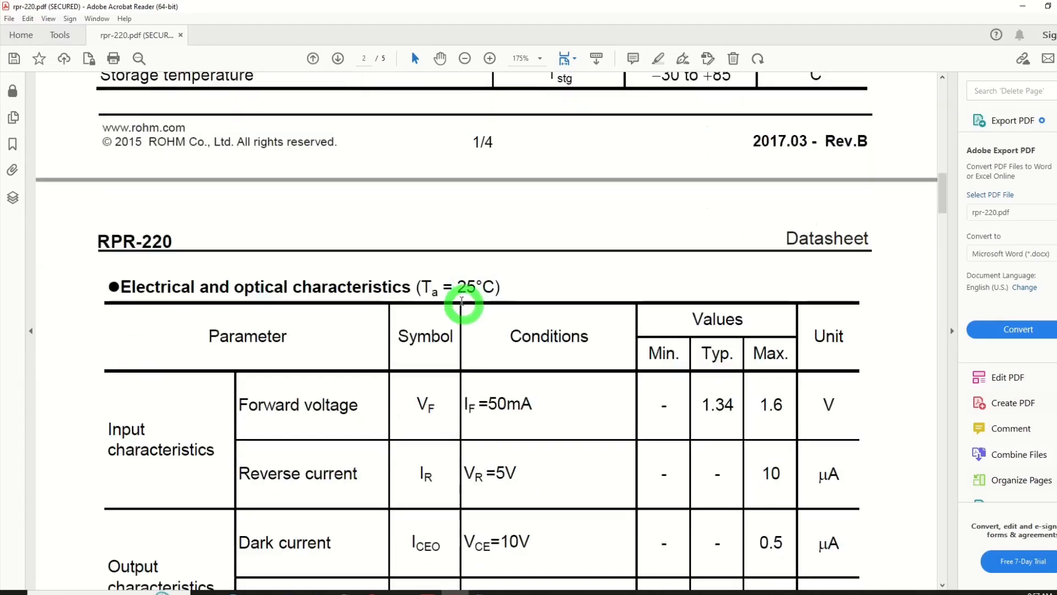
{"action": "scroll", "scroll_direction": "down", "scroll_amount": 3}
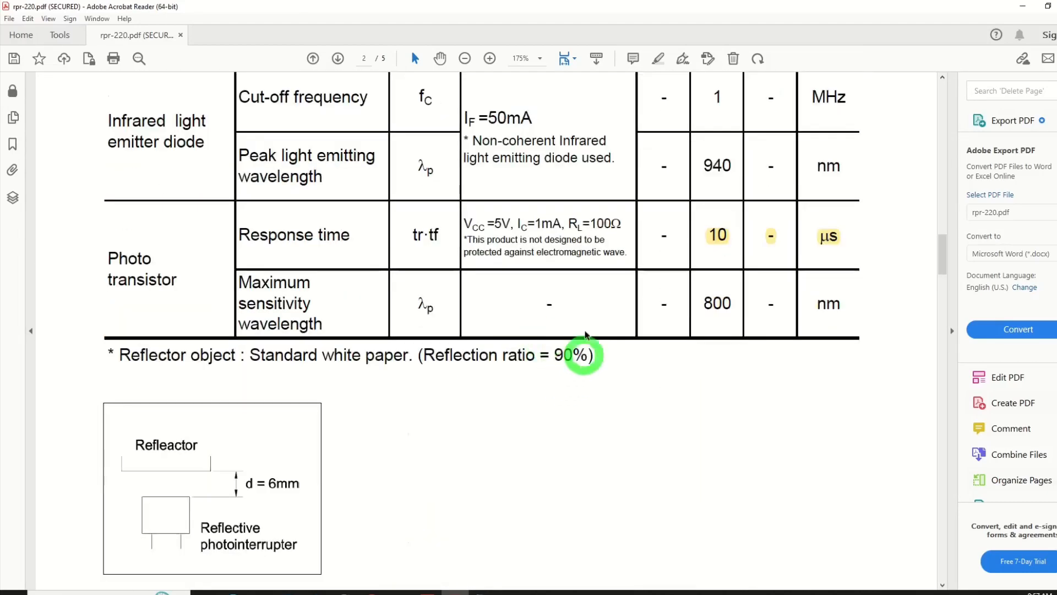
{"action": "mouse_move", "coordinate": [826, 242]}
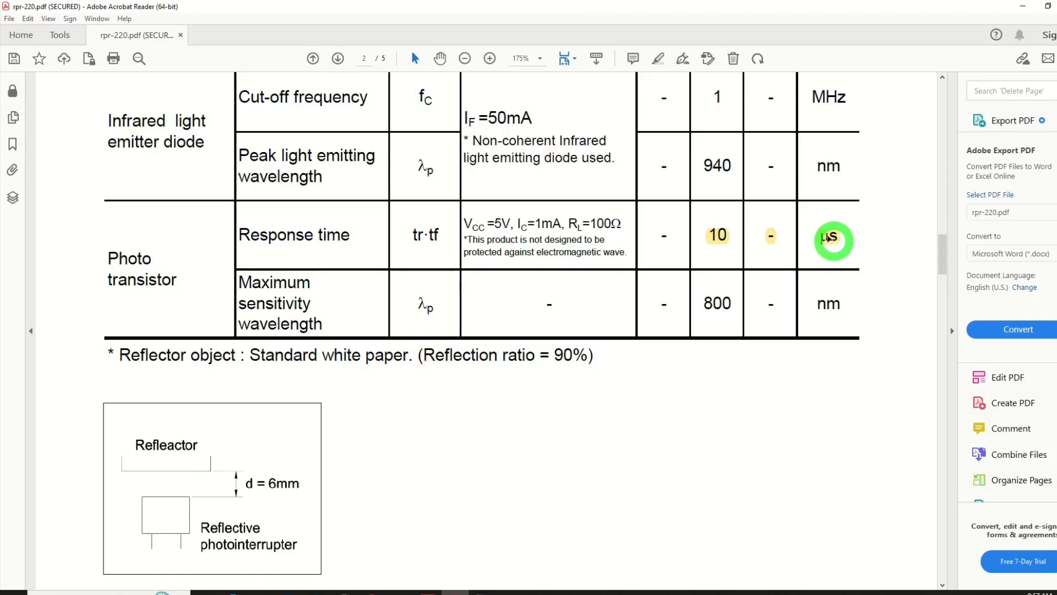
{"action": "scroll", "scroll_direction": "down", "scroll_amount": 3}
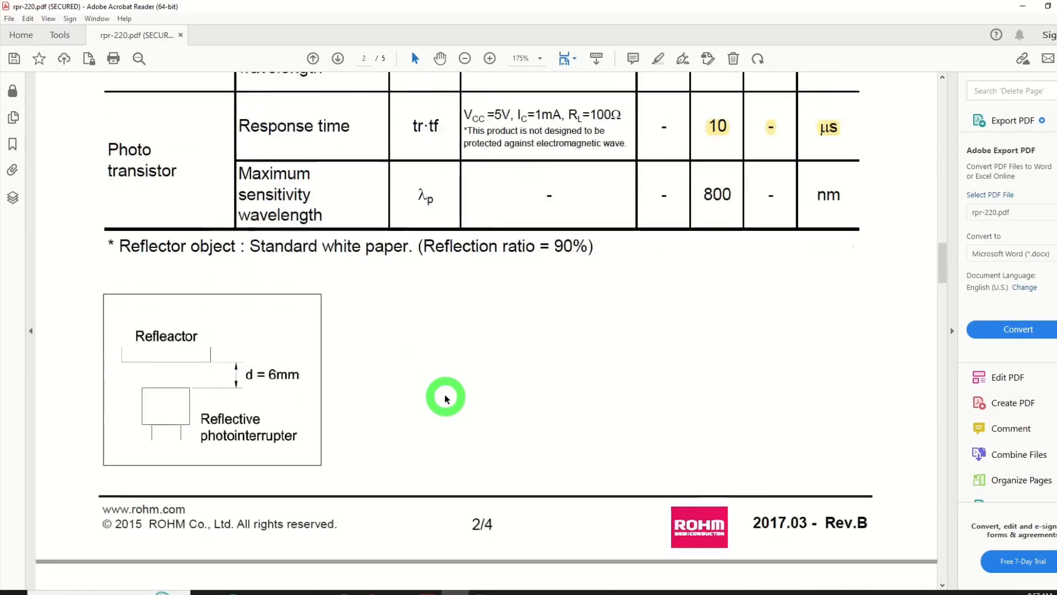
{"action": "scroll", "scroll_direction": "down", "scroll_amount": 3}
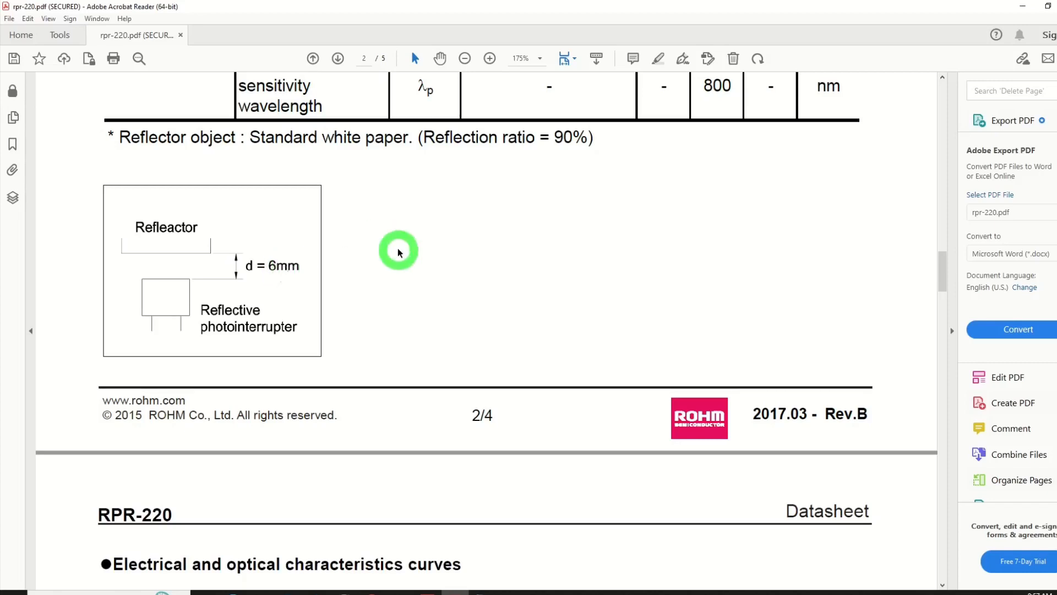
{"action": "mouse_move", "coordinate": [589, 245]}
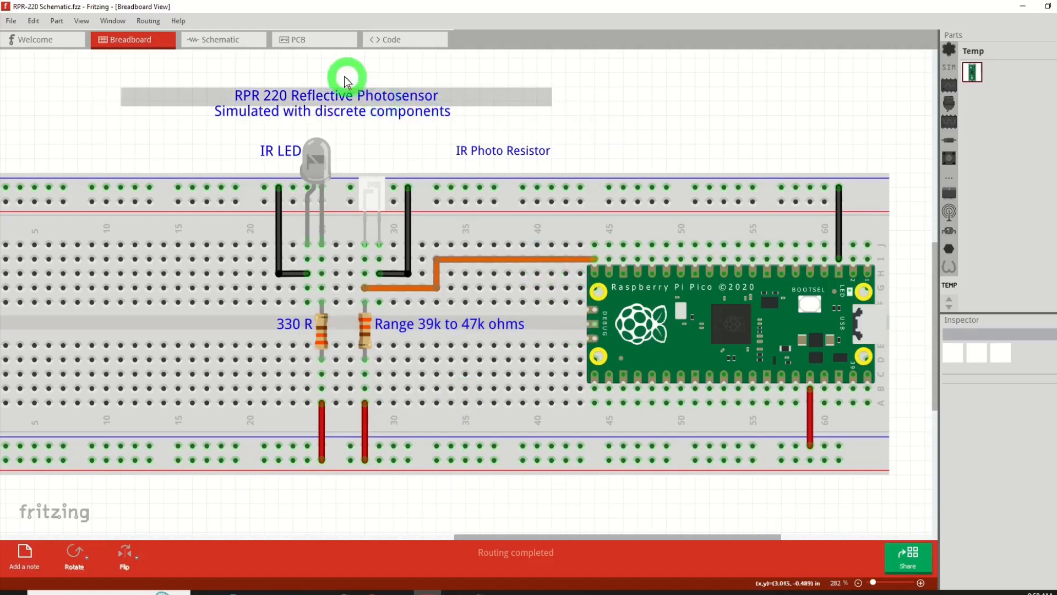
{"action": "mouse_move", "coordinate": [414, 108]}
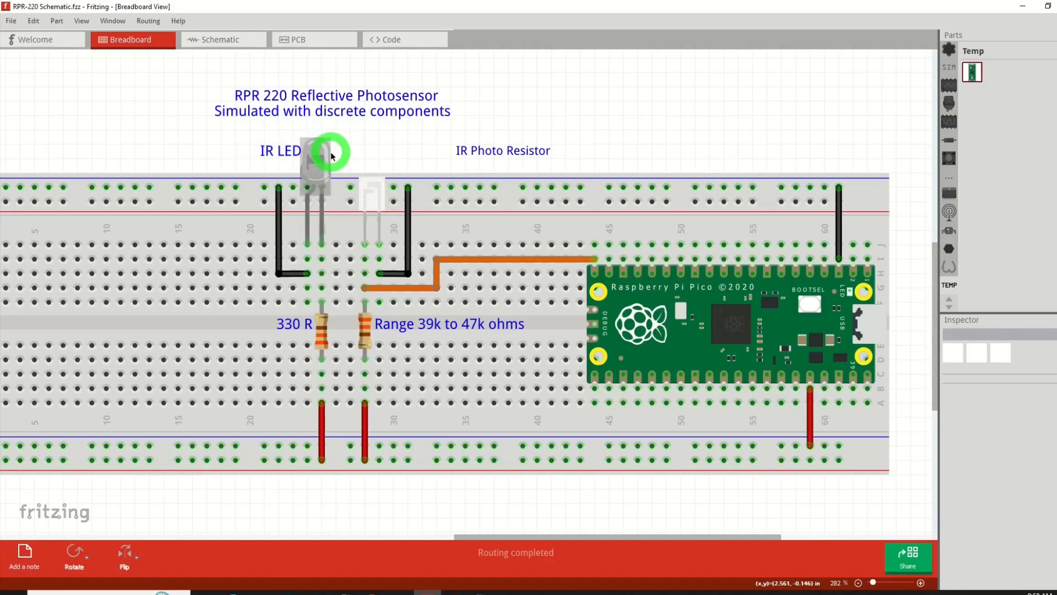
{"action": "left_click", "coordinate": [279, 150]}
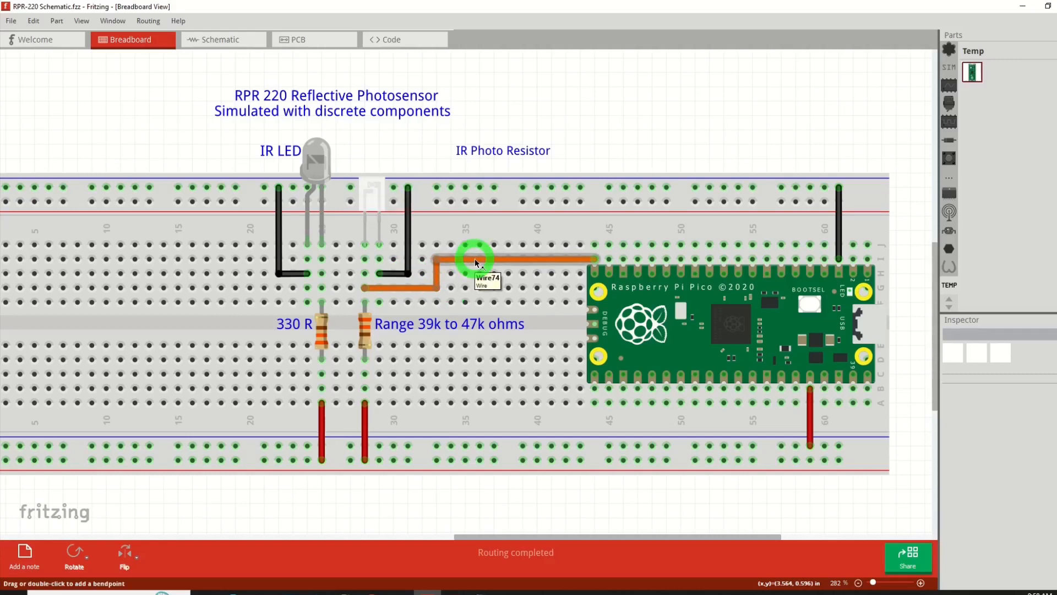
{"action": "left_click_drag", "start_coordinate": [474, 262], "coordinate": [733, 167]}
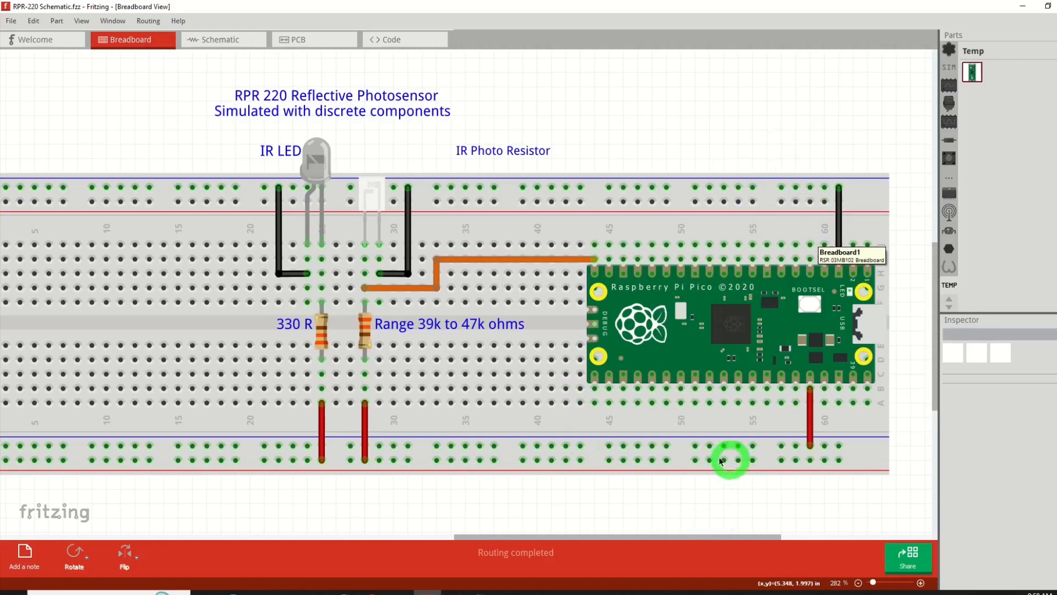
{"action": "mouse_move", "coordinate": [808, 446]}
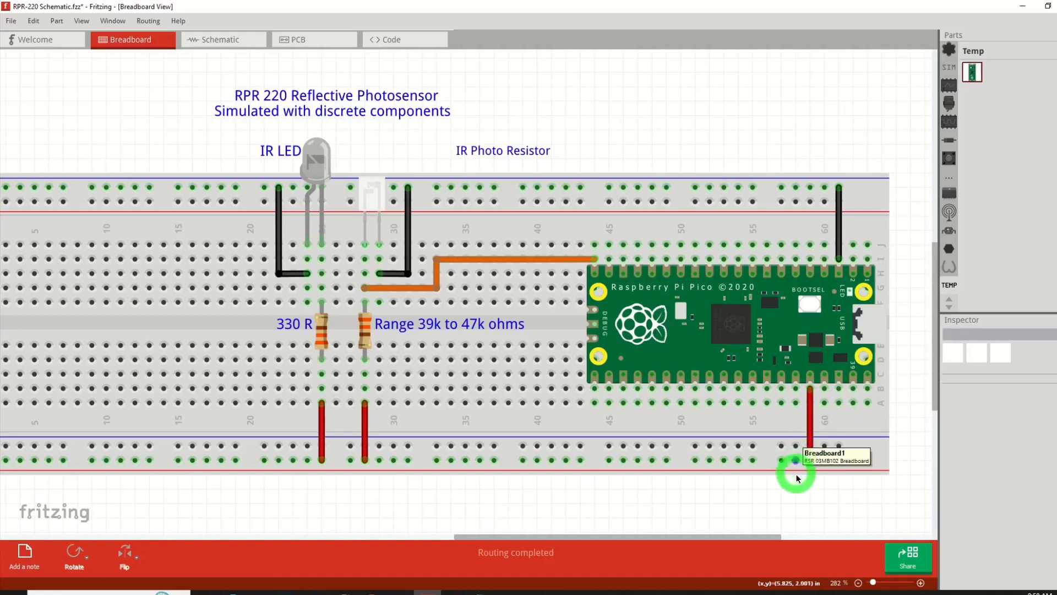
{"action": "mouse_move", "coordinate": [327, 348]}
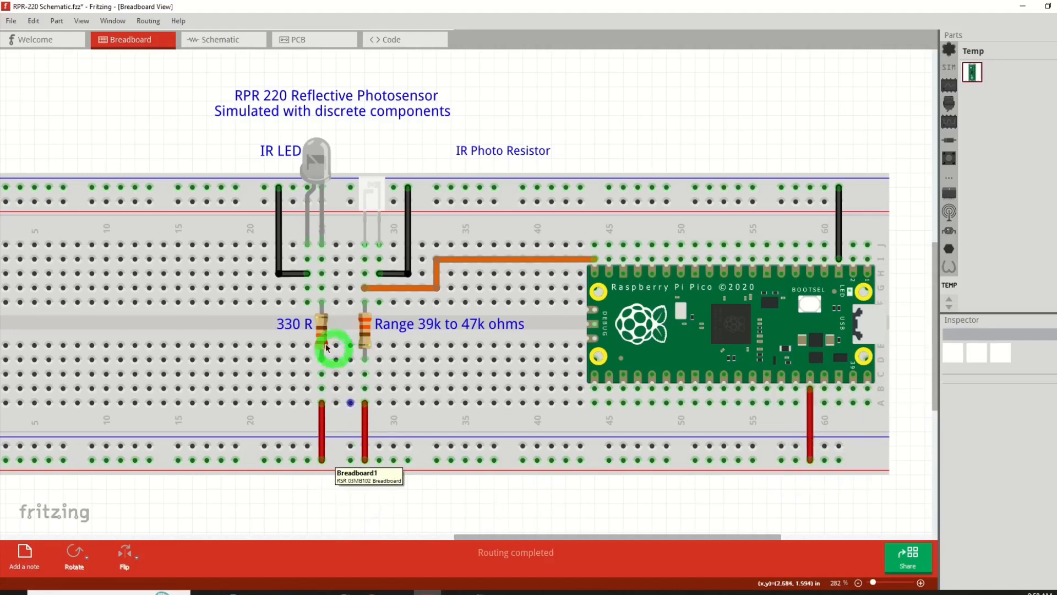
{"action": "mouse_move", "coordinate": [318, 341]}
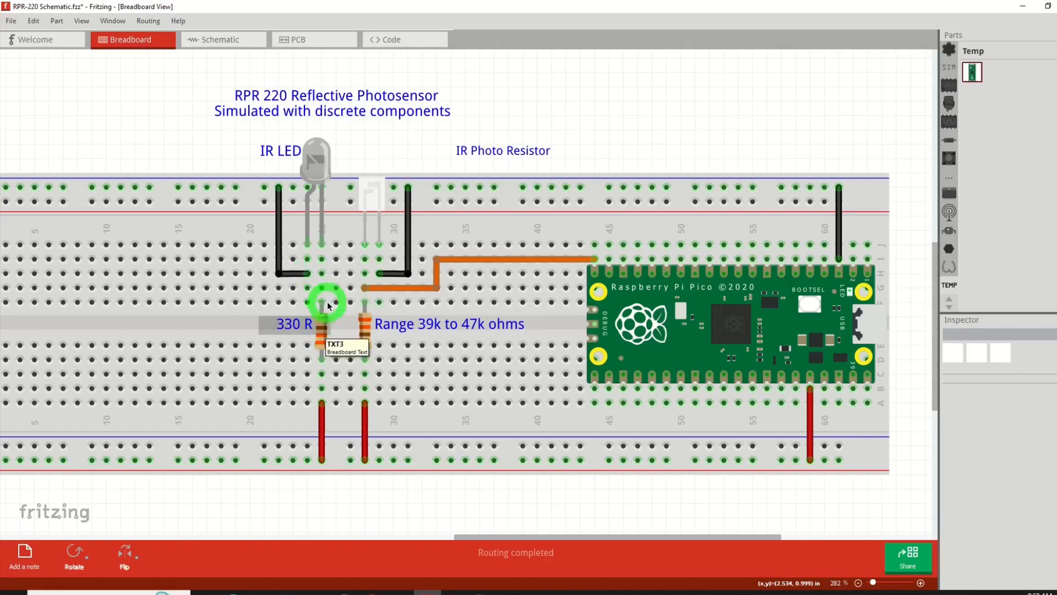
{"action": "mouse_move", "coordinate": [298, 278]}
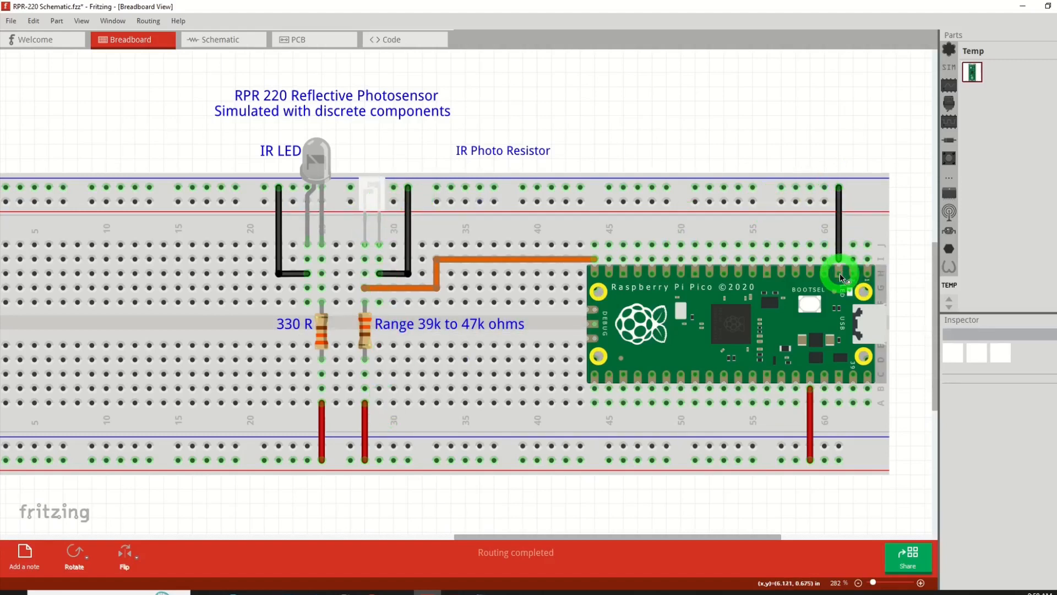
{"action": "mouse_move", "coordinate": [379, 424]}
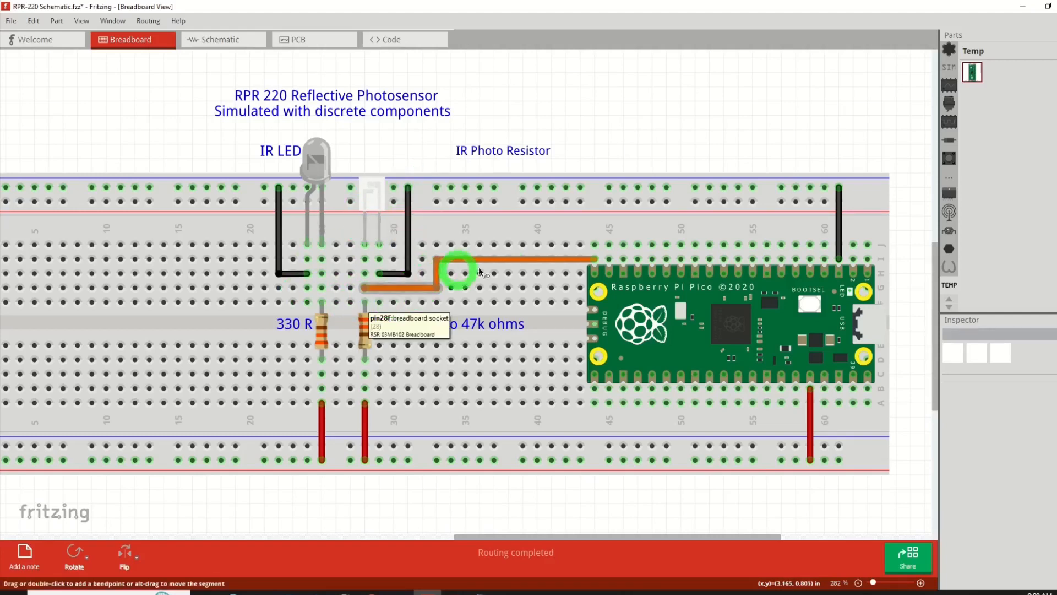
{"action": "left_click_drag", "start_coordinate": [457, 273], "coordinate": [591, 270]}
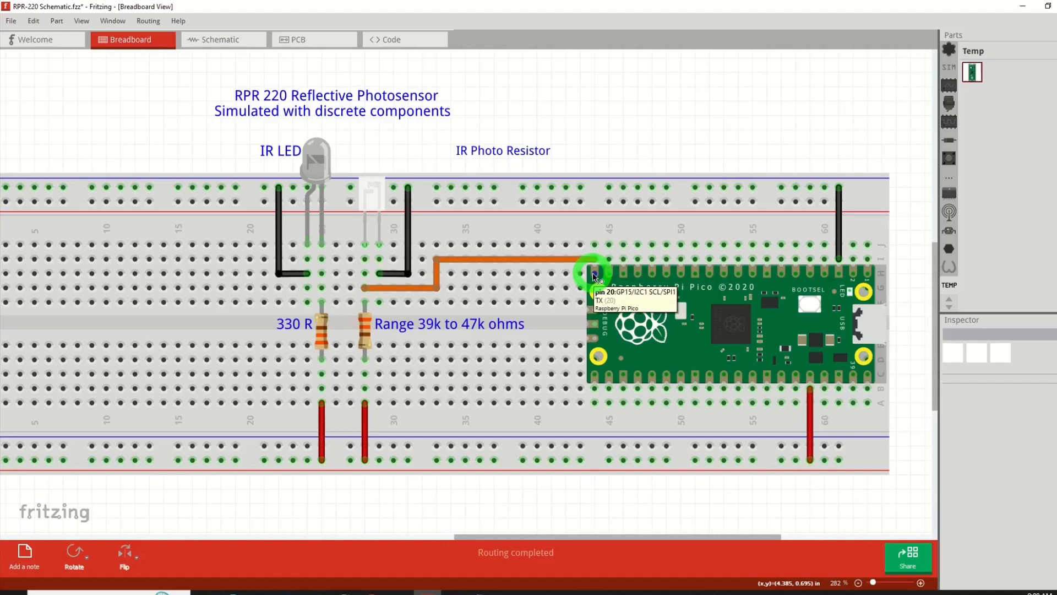
{"action": "mouse_move", "coordinate": [603, 271]}
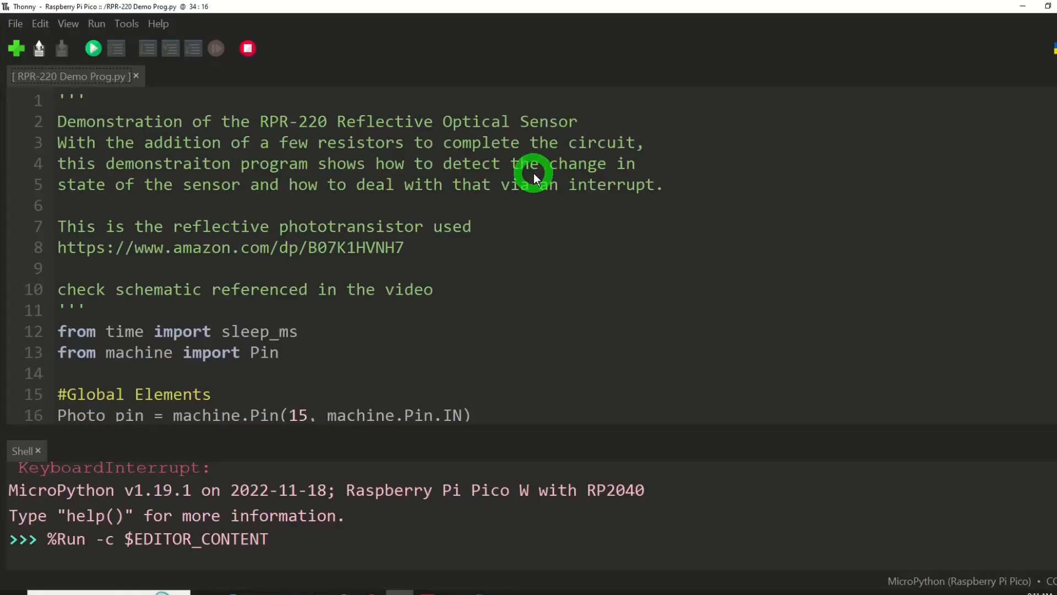
{"action": "mouse_move", "coordinate": [540, 240]}
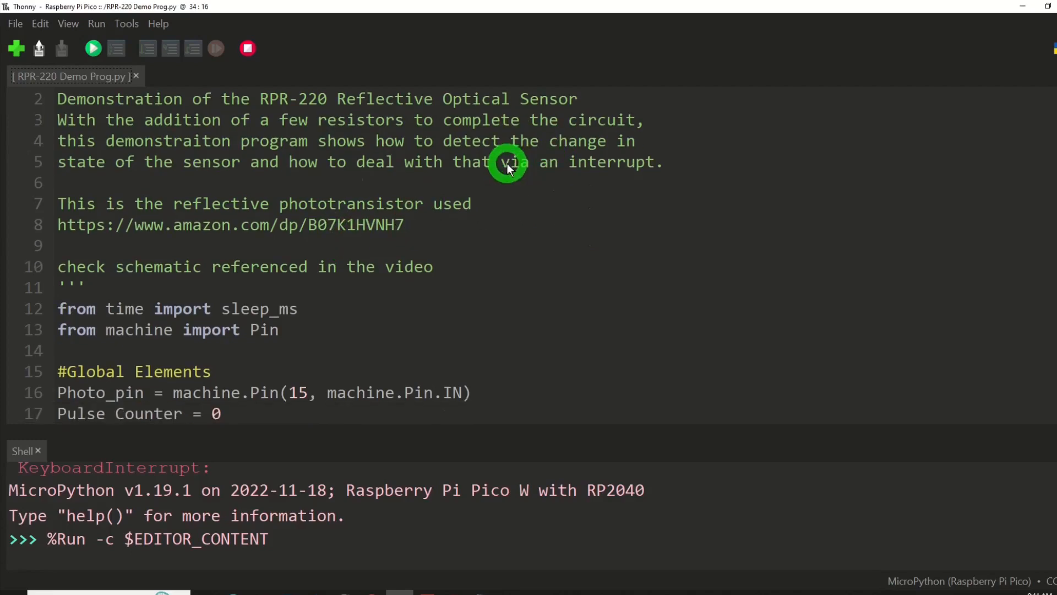
Step: Scroll RPR-220 Demo Prog.py from the header past pin setup to the interrupt handler and print loop
{"action": "scroll", "scroll_direction": "down", "scroll_amount": 3}
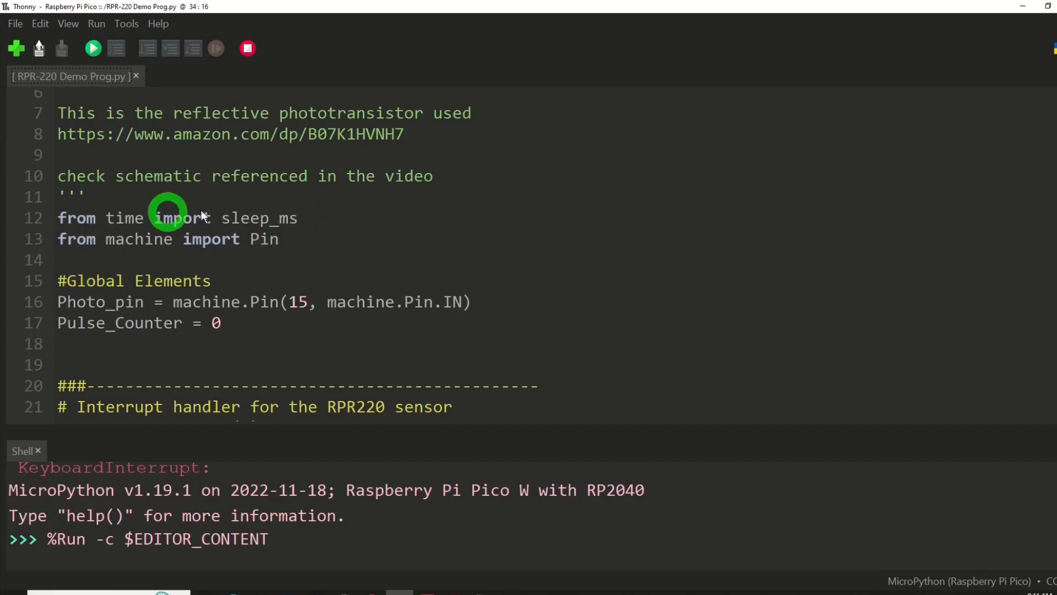
{"action": "mouse_move", "coordinate": [284, 209]}
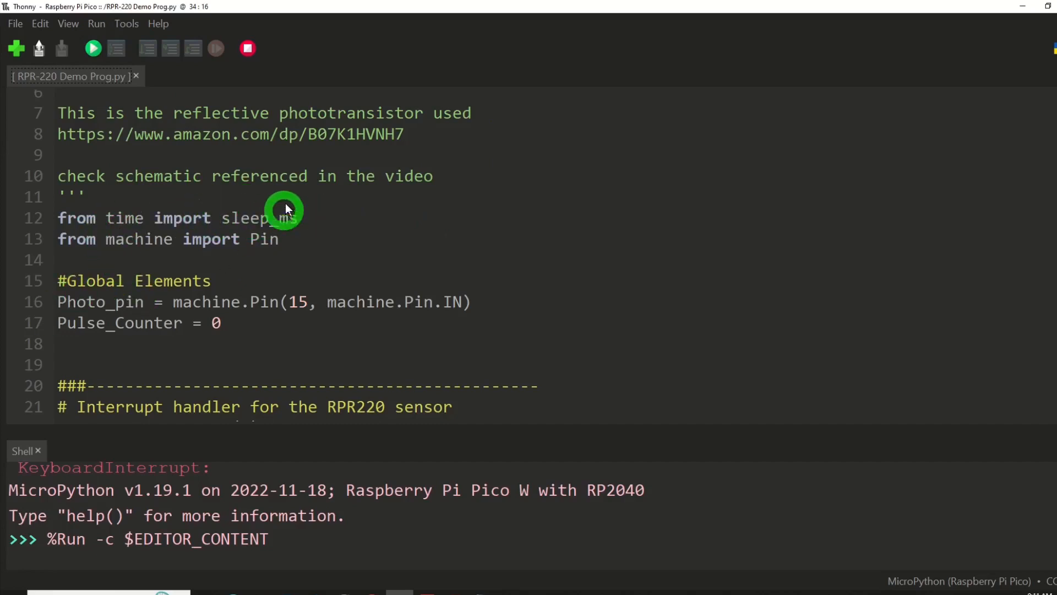
{"action": "mouse_move", "coordinate": [149, 252]}
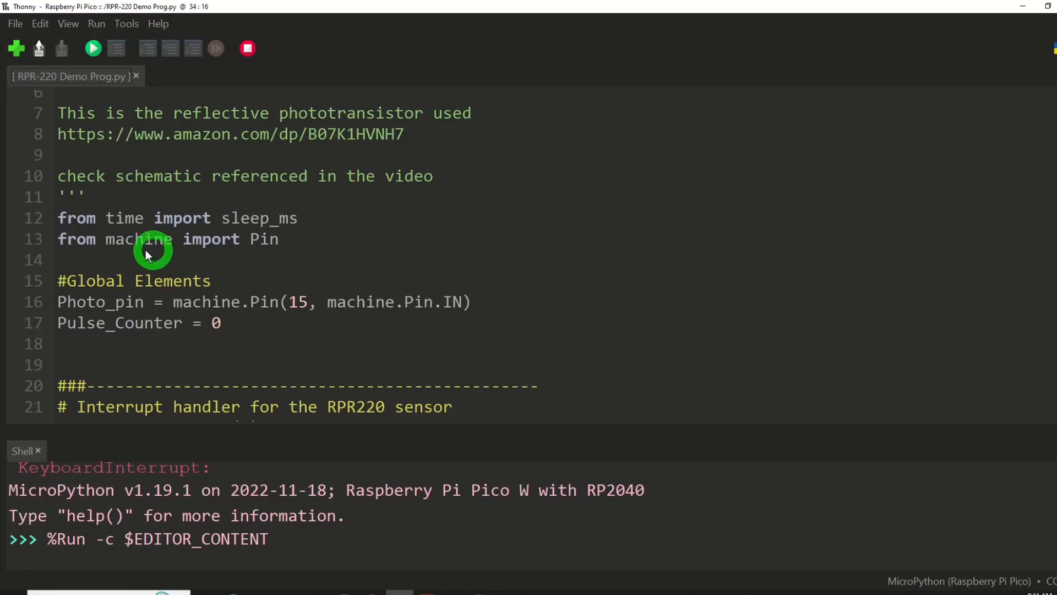
{"action": "mouse_move", "coordinate": [257, 246]}
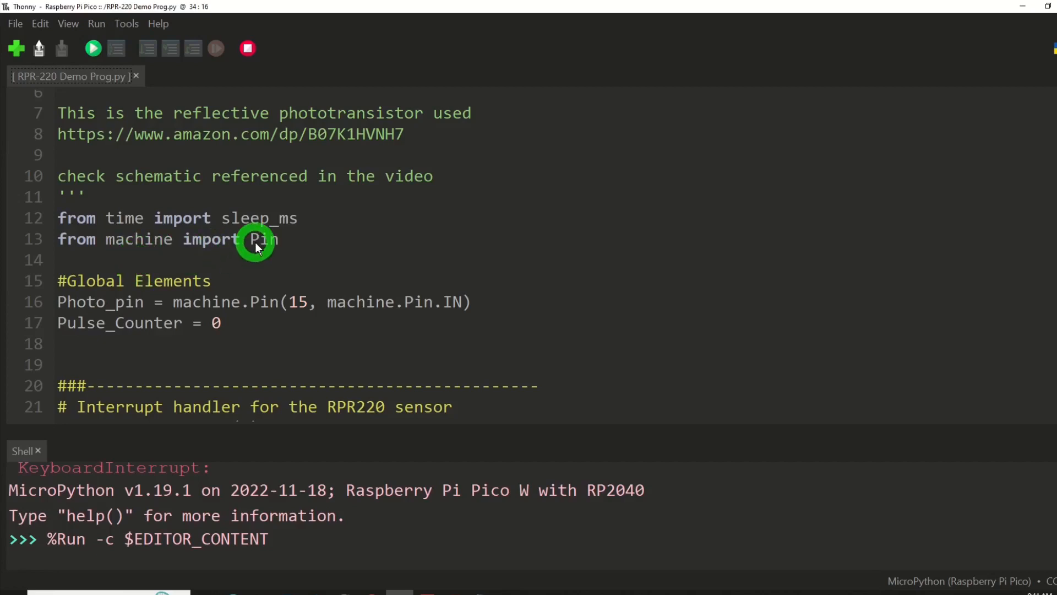
{"action": "scroll", "scroll_direction": "down", "scroll_amount": 3}
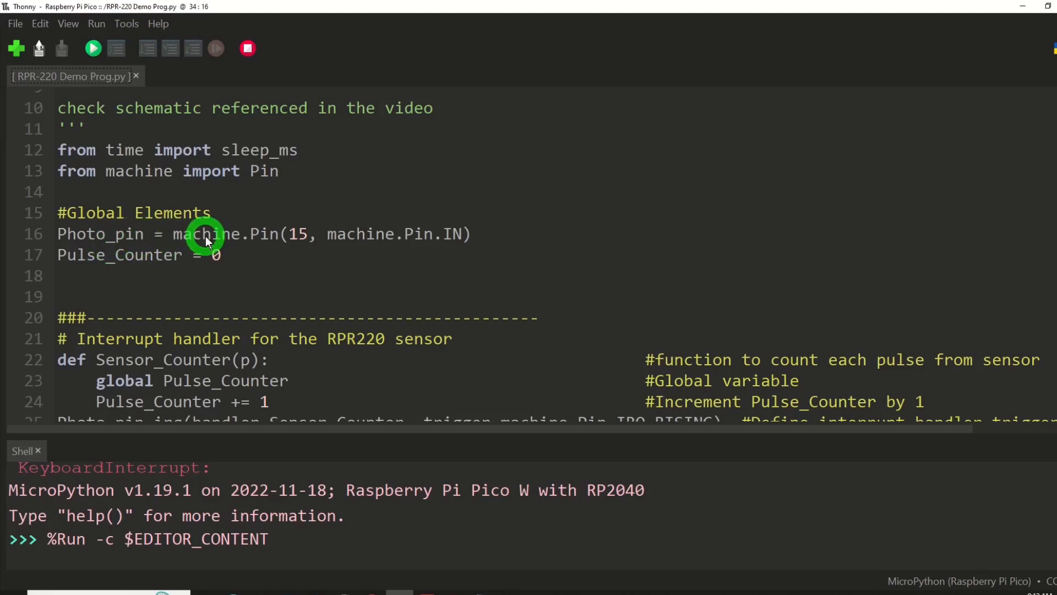
{"action": "mouse_move", "coordinate": [283, 239]}
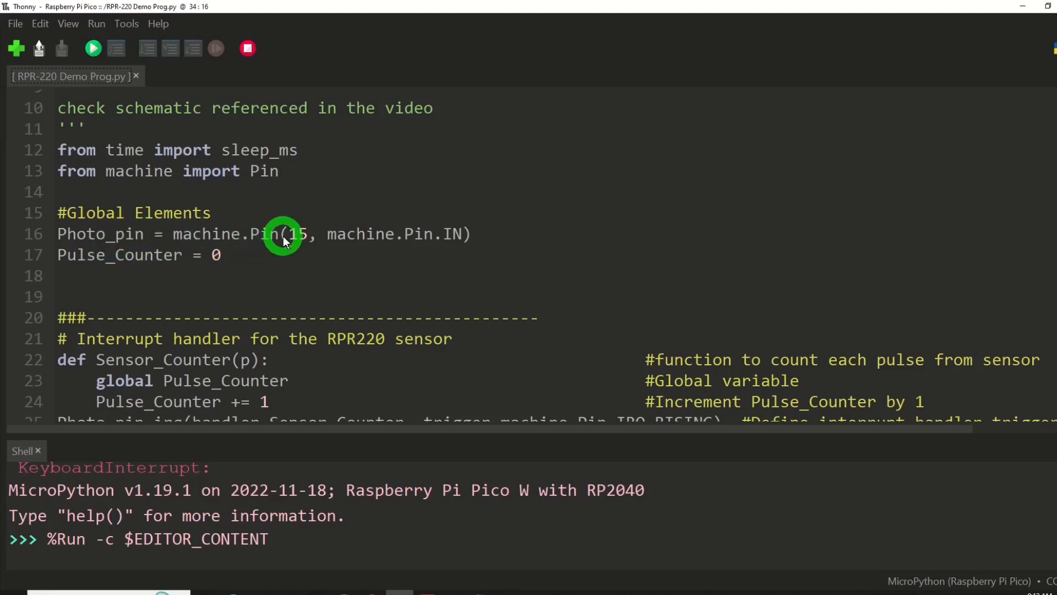
{"action": "scroll", "scroll_direction": "down", "scroll_amount": 3}
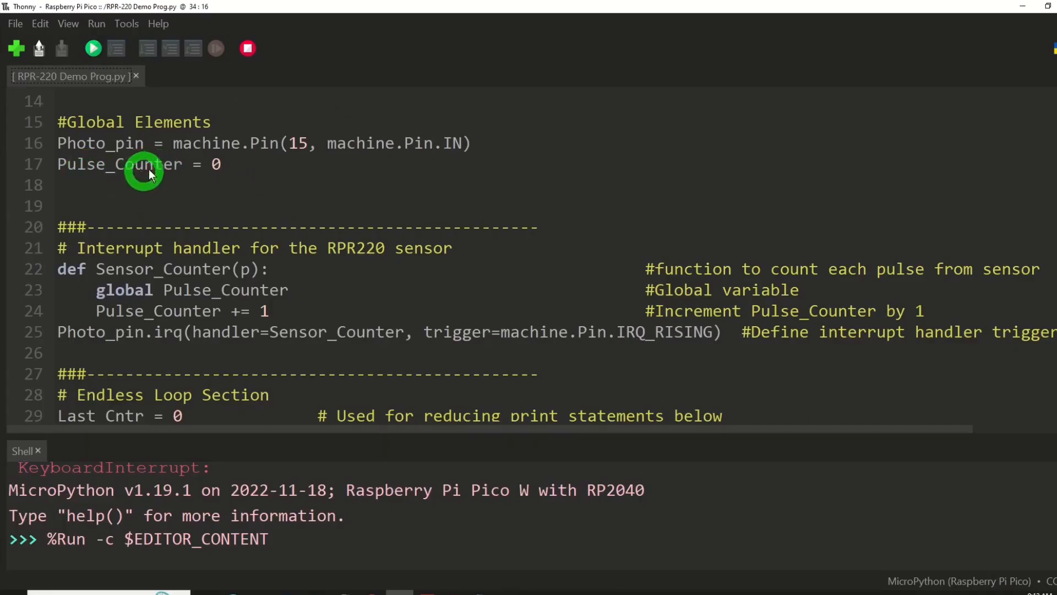
{"action": "mouse_move", "coordinate": [218, 176]}
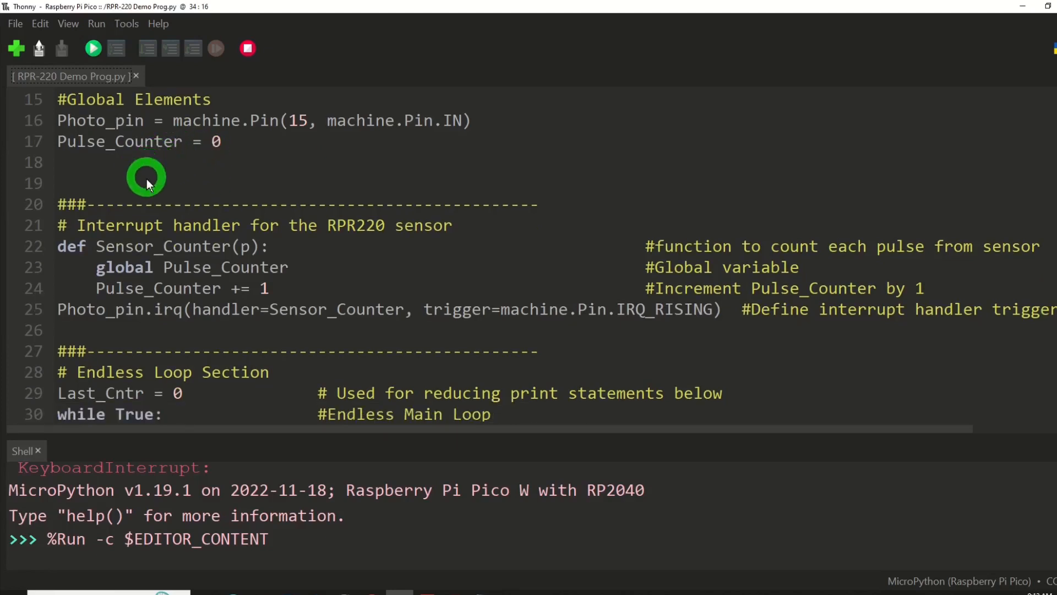
{"action": "scroll", "scroll_direction": "down", "scroll_amount": 3}
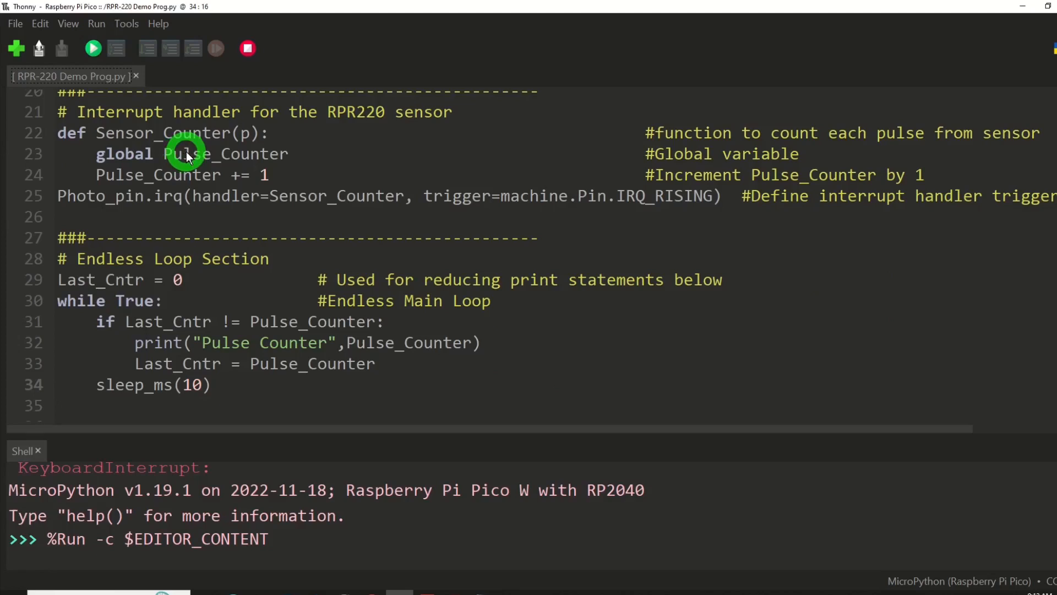
{"action": "mouse_move", "coordinate": [132, 138]}
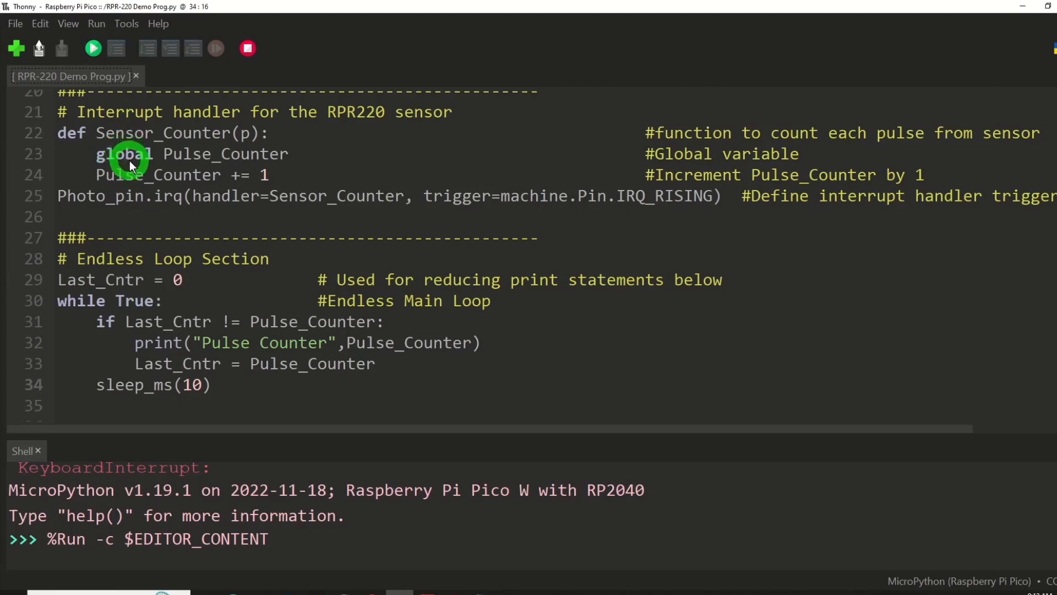
{"action": "mouse_move", "coordinate": [196, 159]}
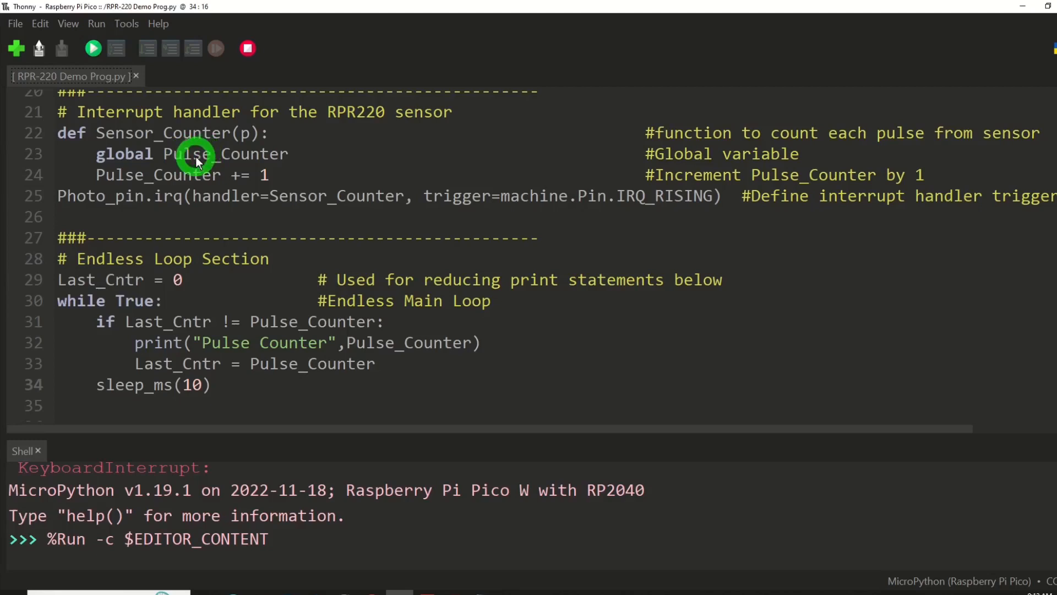
{"action": "mouse_move", "coordinate": [239, 160]}
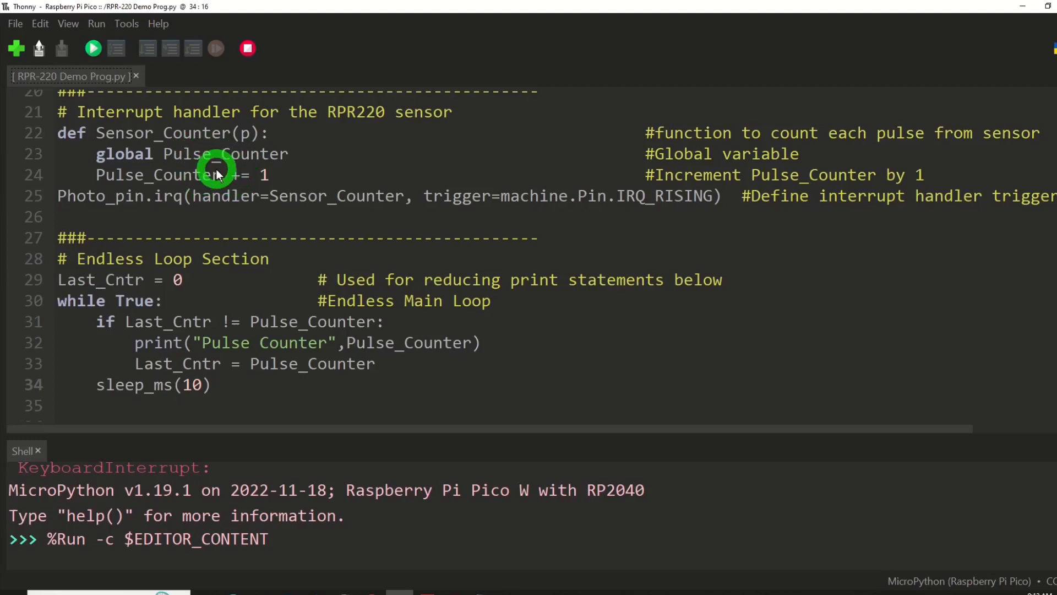
{"action": "mouse_move", "coordinate": [162, 155]}
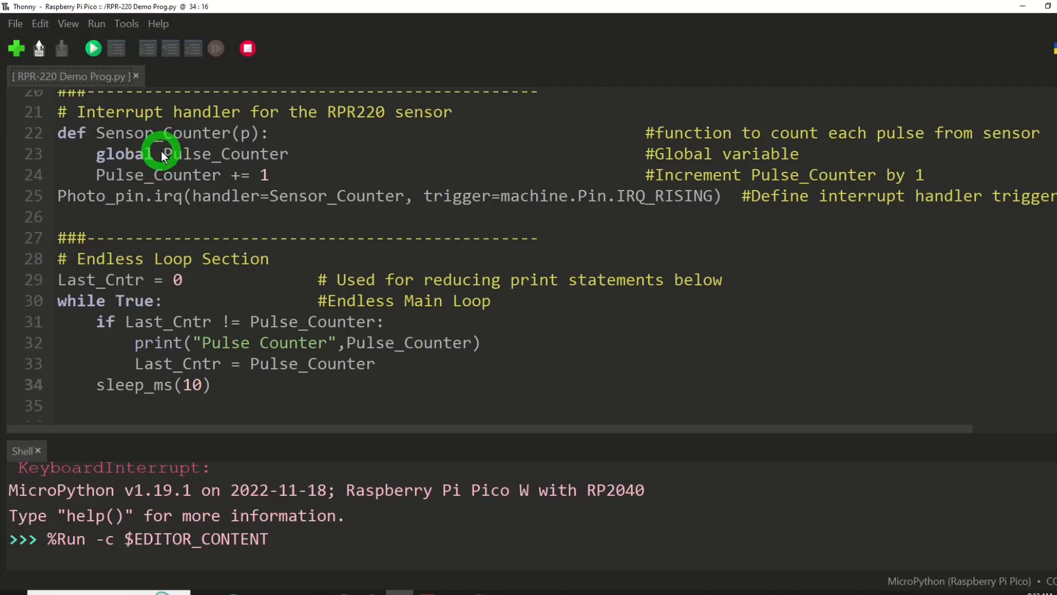
{"action": "mouse_move", "coordinate": [74, 214]}
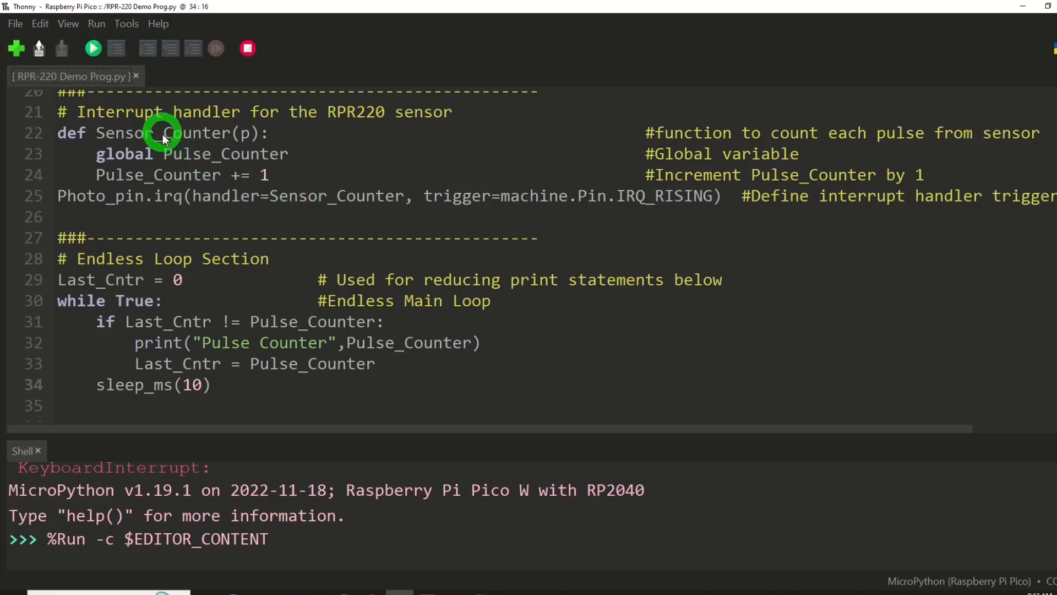
{"action": "mouse_move", "coordinate": [436, 203]}
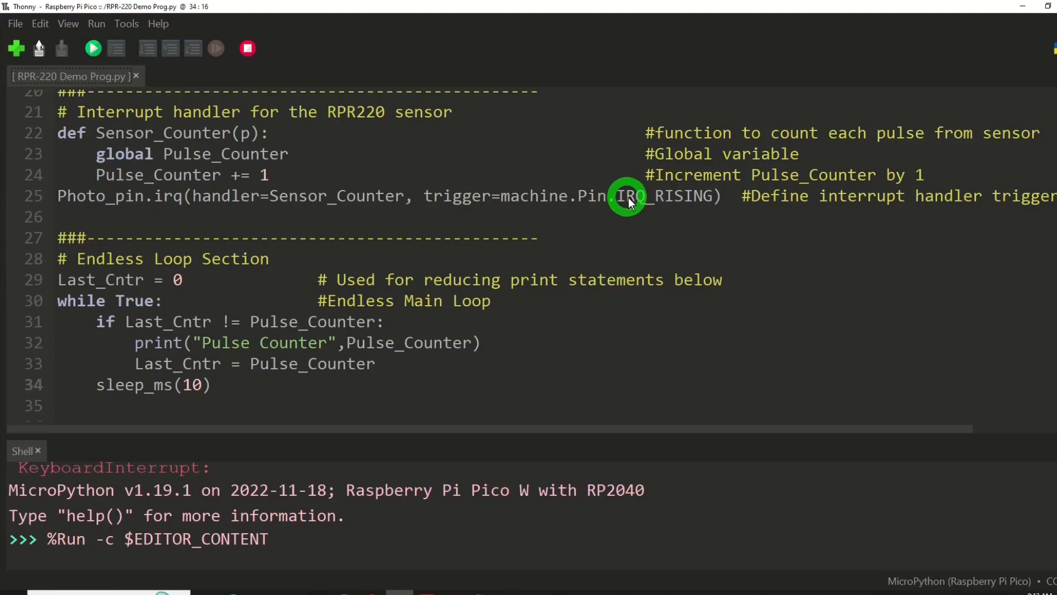
{"action": "mouse_move", "coordinate": [678, 196]}
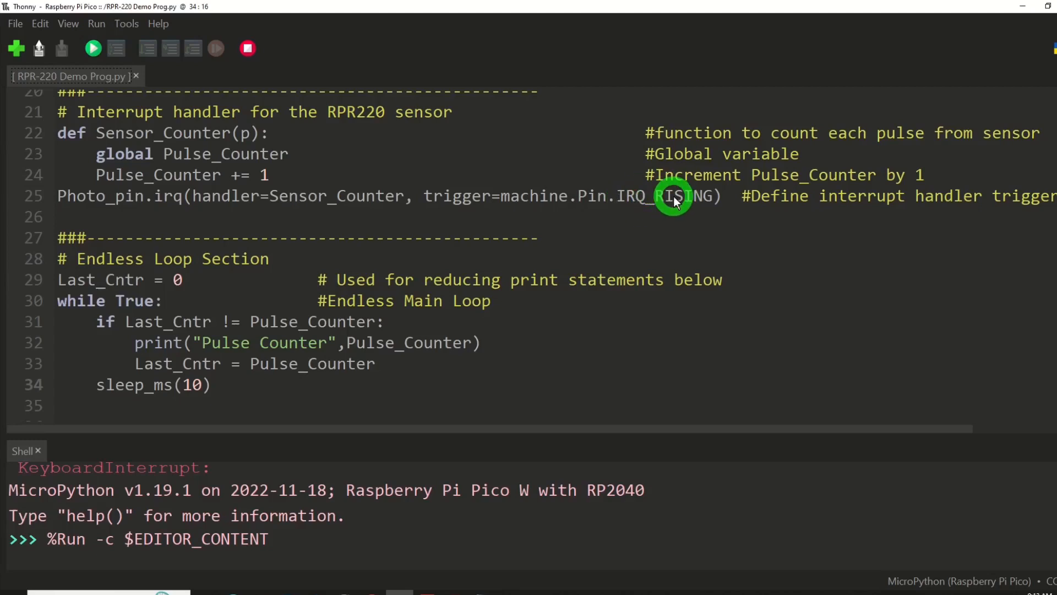
{"action": "mouse_move", "coordinate": [500, 311]}
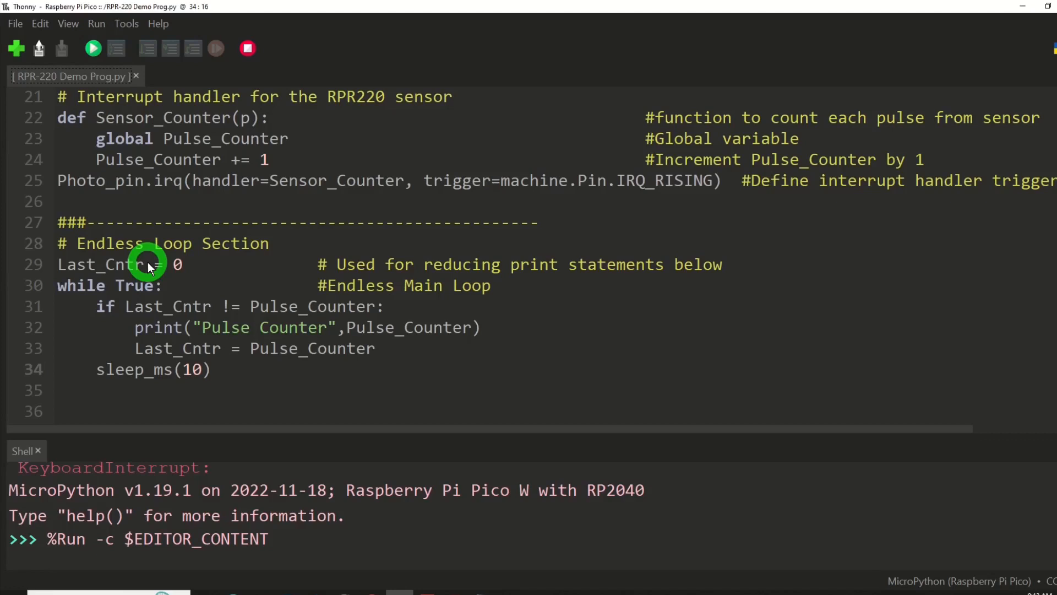
{"action": "mouse_move", "coordinate": [132, 287]}
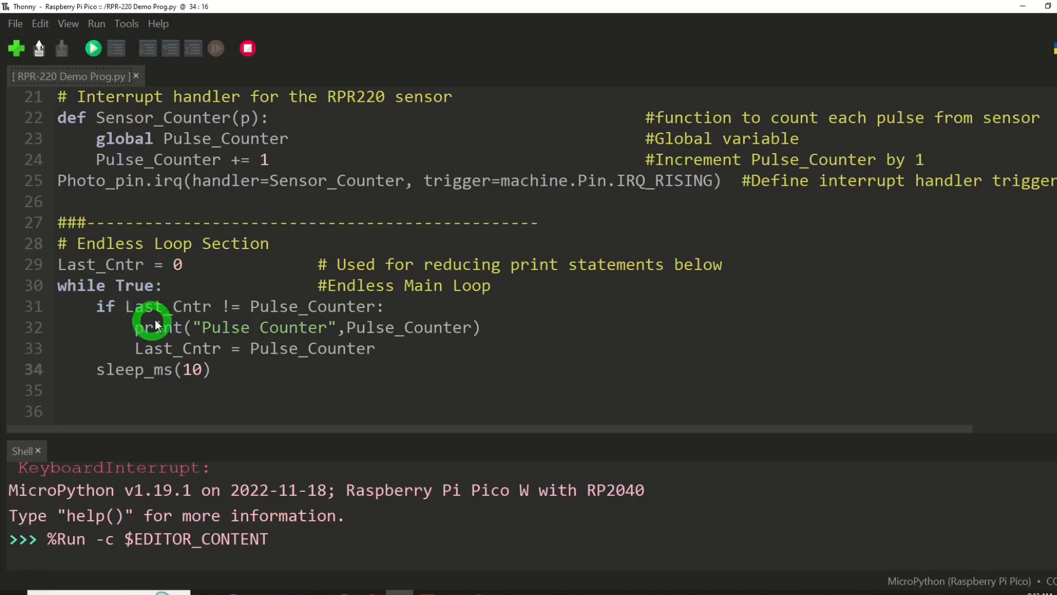
{"action": "mouse_move", "coordinate": [202, 306]}
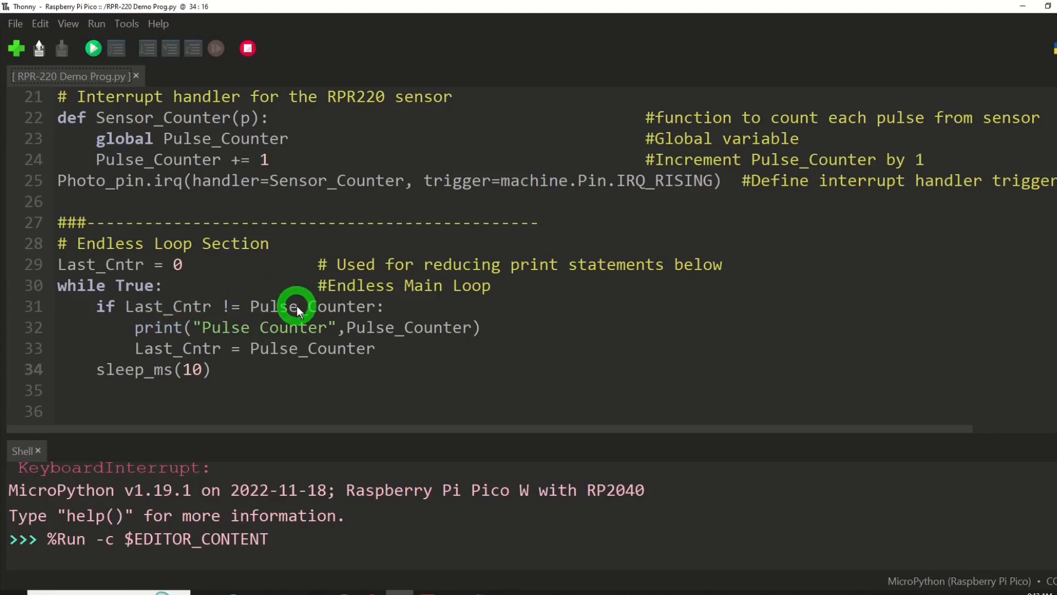
{"action": "mouse_move", "coordinate": [300, 311]}
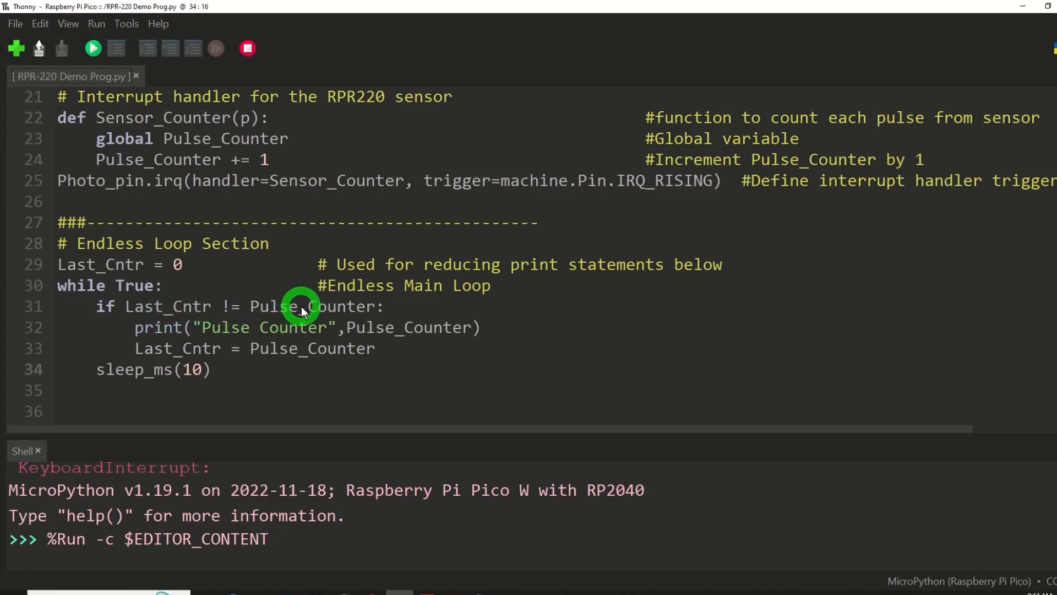
{"action": "mouse_move", "coordinate": [216, 145]}
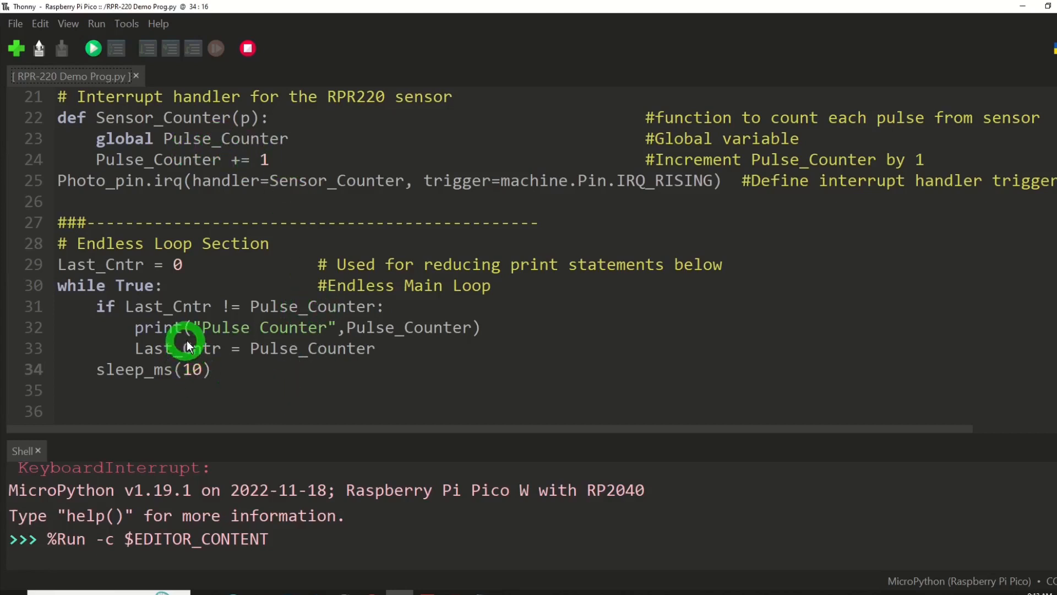
{"action": "mouse_move", "coordinate": [255, 286]}
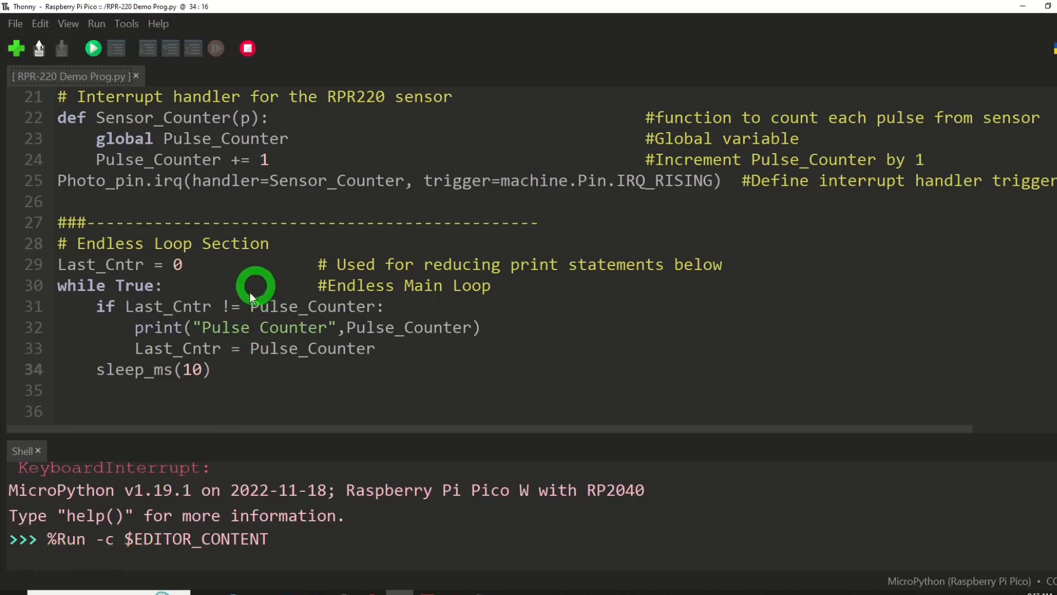
{"action": "mouse_move", "coordinate": [302, 348]}
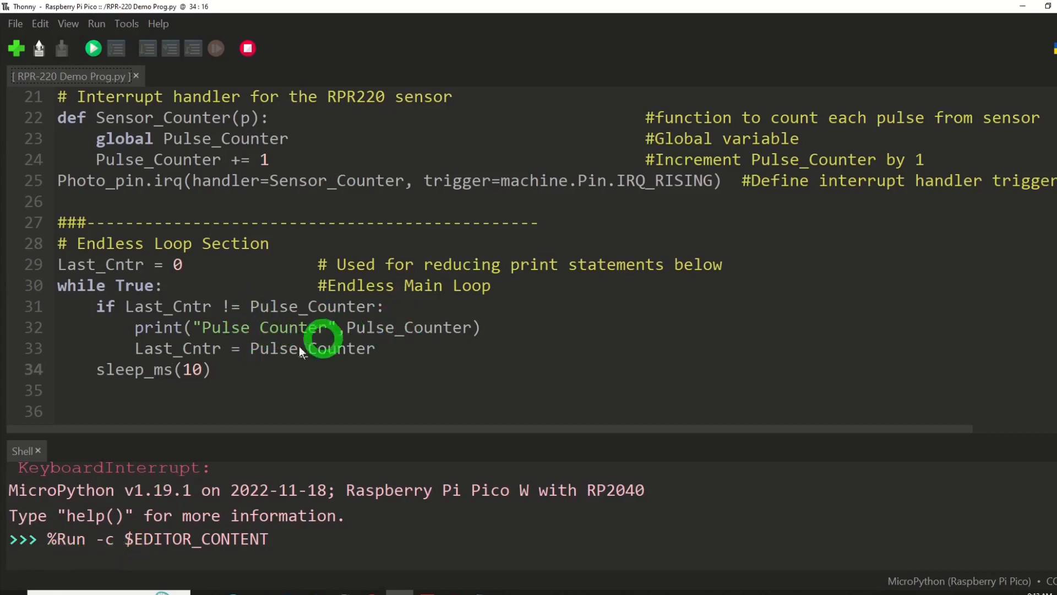